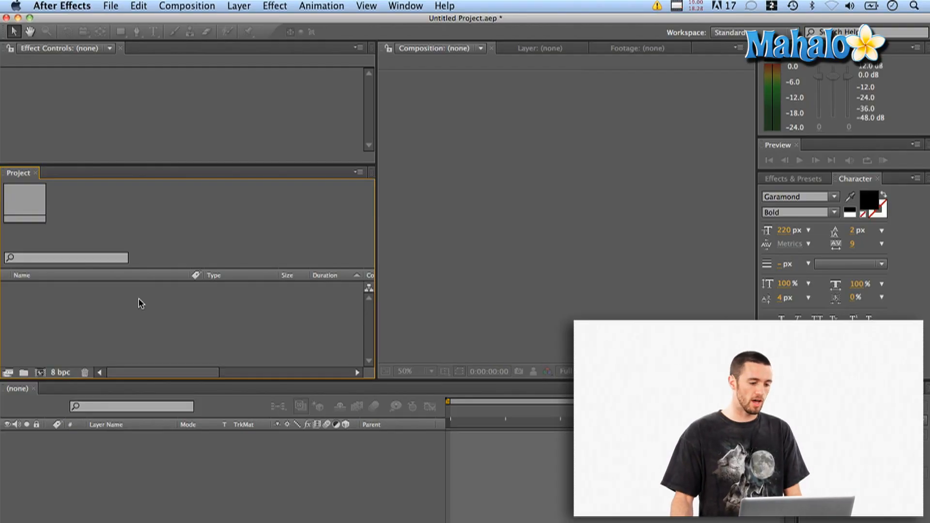
# - Start a file import from the File menu, browsing to the Slideshow folder
pyautogui.click(111, 5)
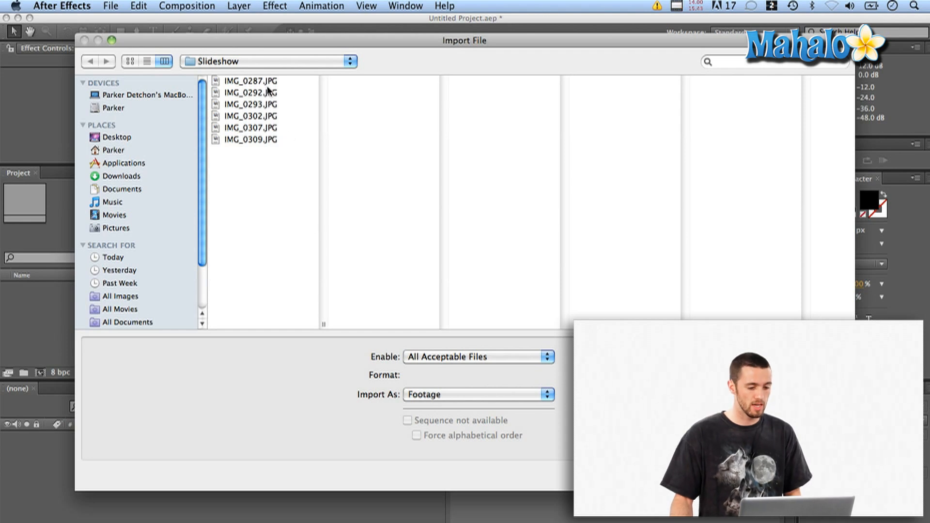
# - Select the six Slideshow JPGs so they import as footage items
pyautogui.click(250, 81)
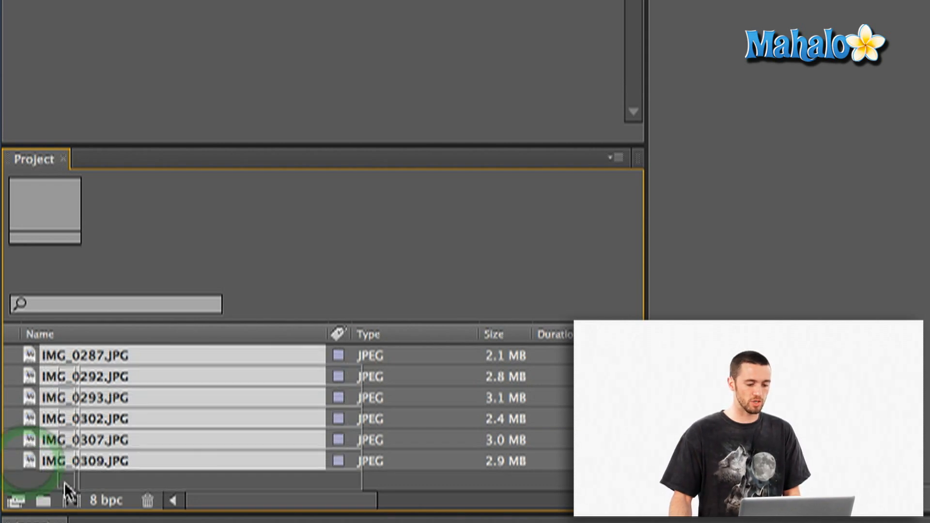
# - Create a new single composition sized to IMG_0287 with Still Duration 0:00:05:00
pyautogui.click(70, 500)
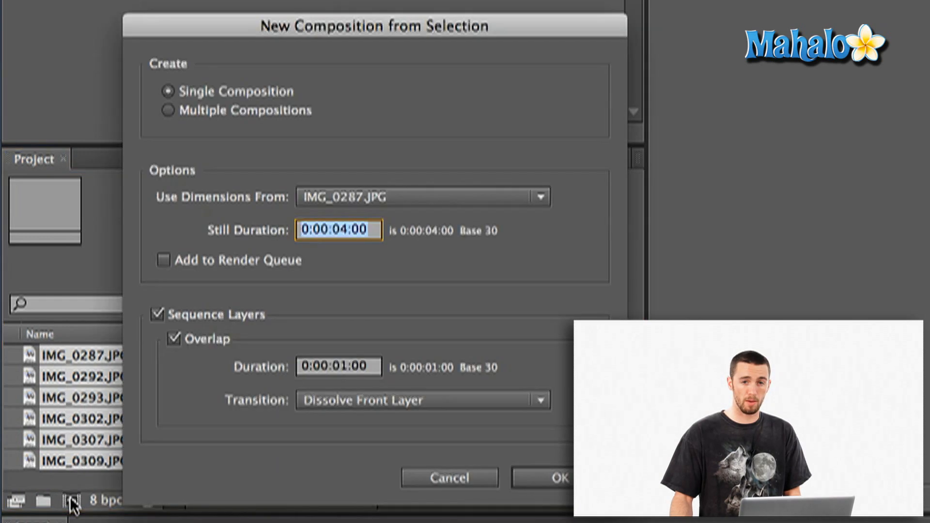
pyautogui.moveTo(346, 49)
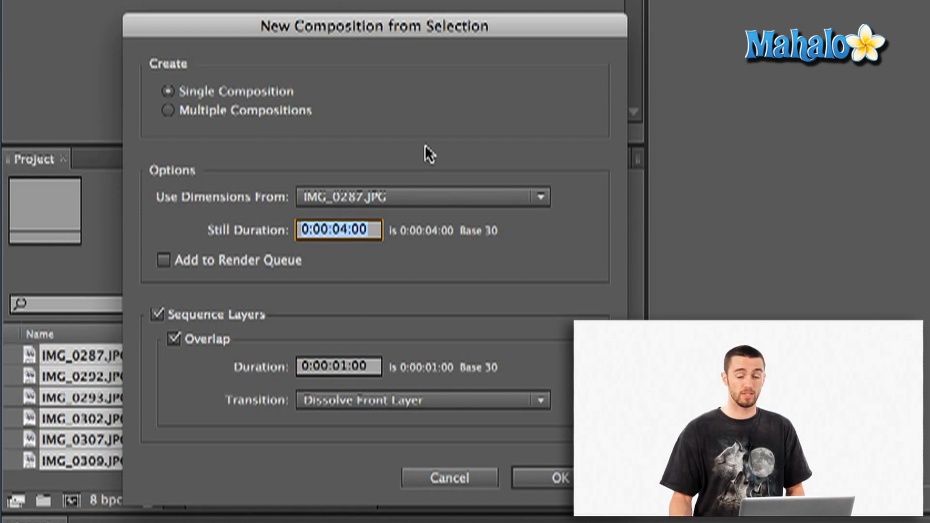
pyautogui.moveTo(288, 98)
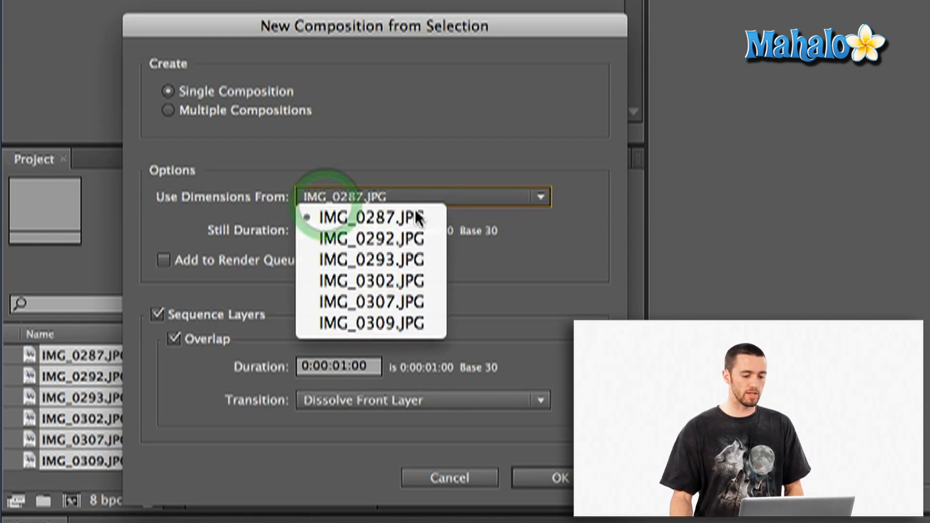
pyautogui.click(371, 217)
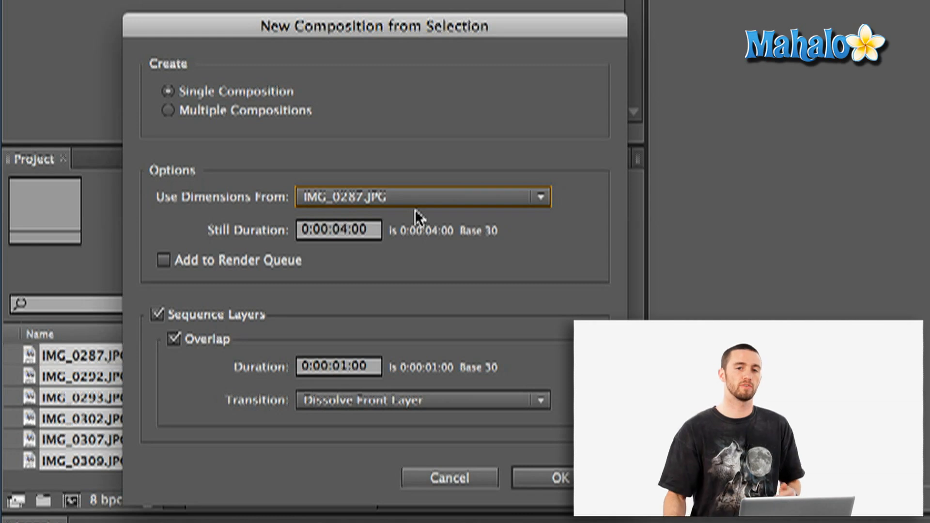
pyautogui.click(339, 231)
pyautogui.write('5')
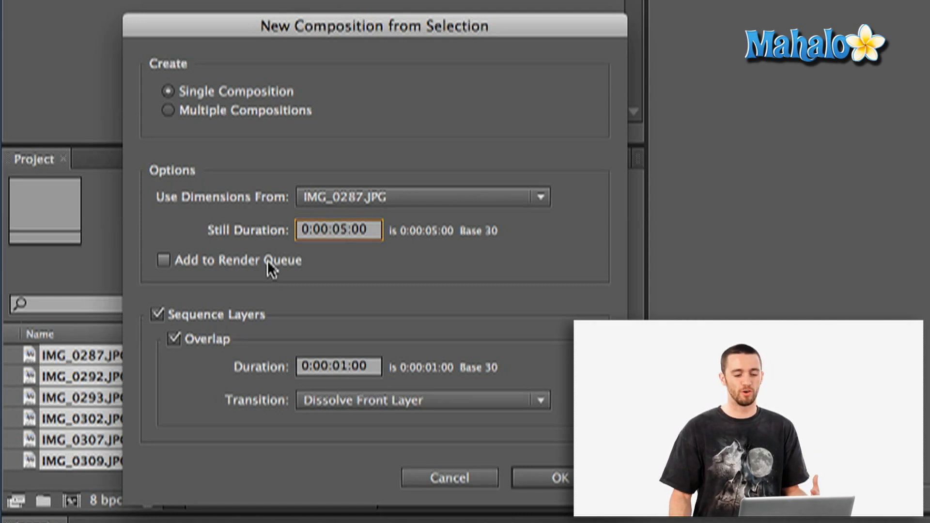
# - Keep Sequence Layers and Overlap on with a 0:00:01:00 Dissolve Front Layer transition
pyautogui.click(343, 230)
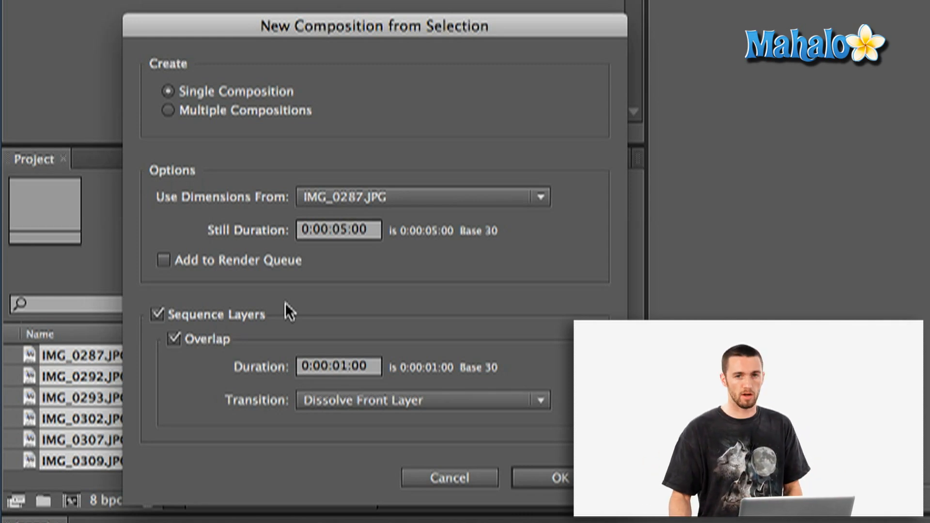
pyautogui.moveTo(223, 350)
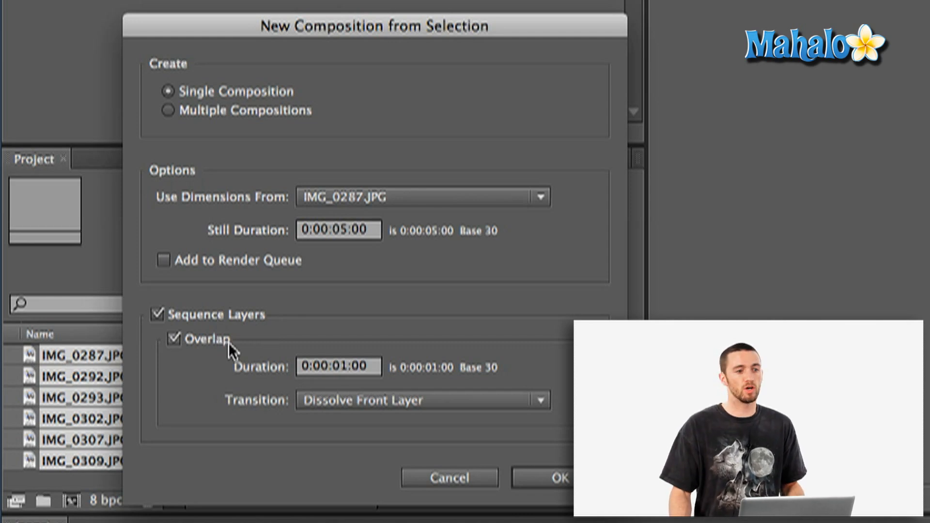
pyautogui.moveTo(273, 355)
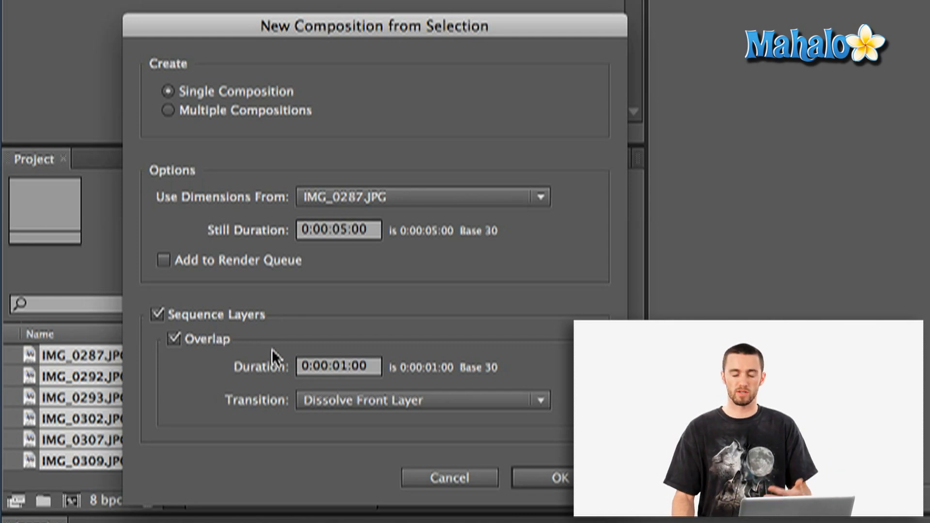
pyautogui.click(338, 366)
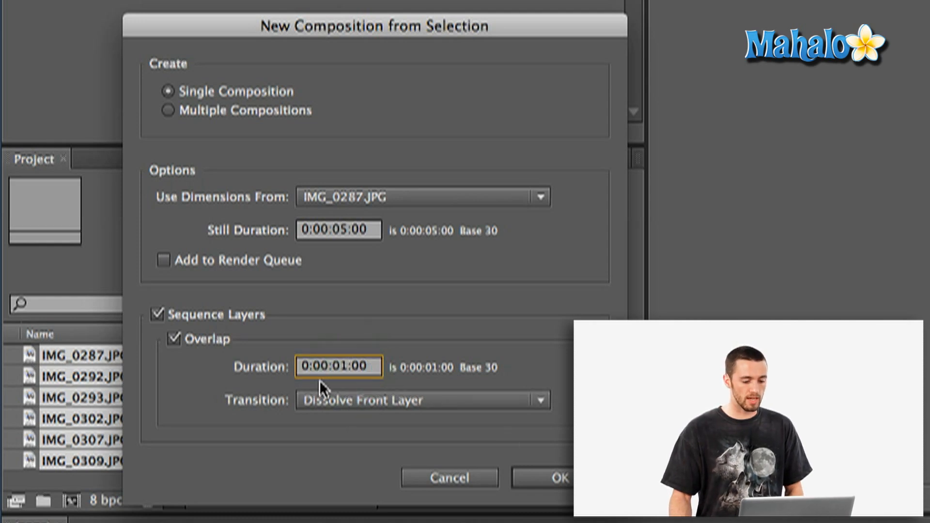
pyautogui.click(421, 400)
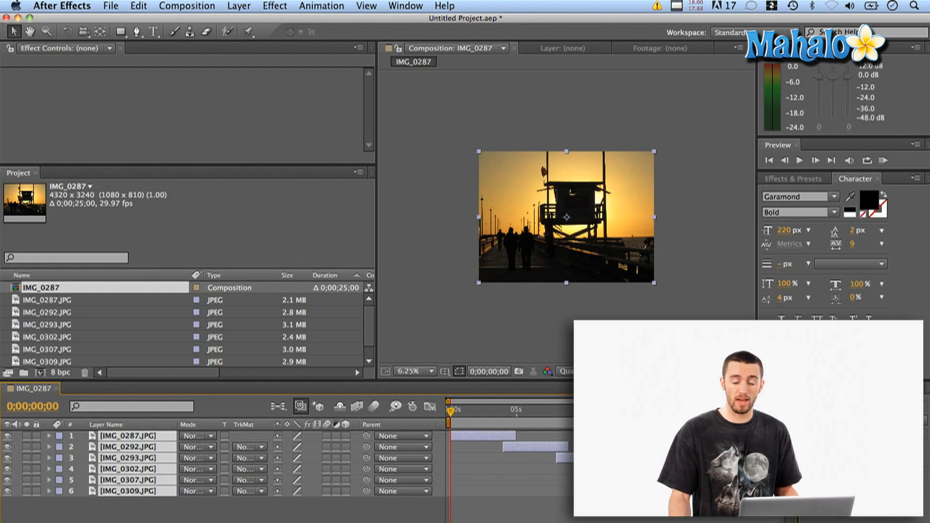
# - Scrub the current-time indicator to about four seconds to preview the overlapping sequence
pyautogui.moveTo(451, 409); pyautogui.dragTo(484, 410)
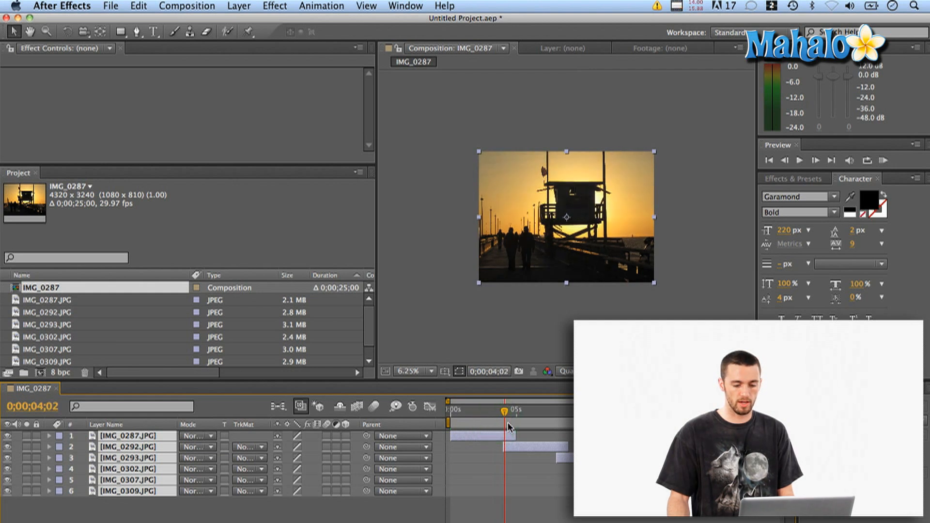
pyautogui.moveTo(490, 408); pyautogui.dragTo(508, 408)
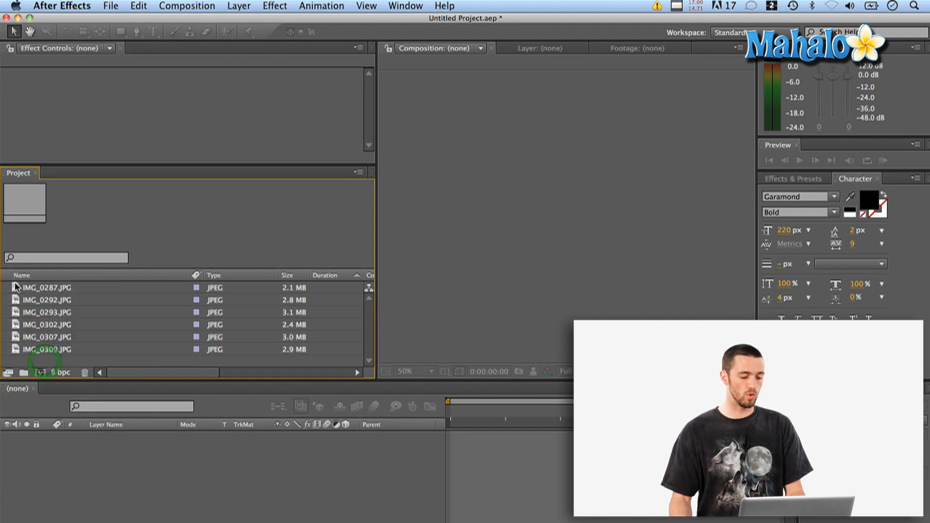
# - Make a new 10-second composition from IMG_0287.JPG alone
pyautogui.click(47, 288)
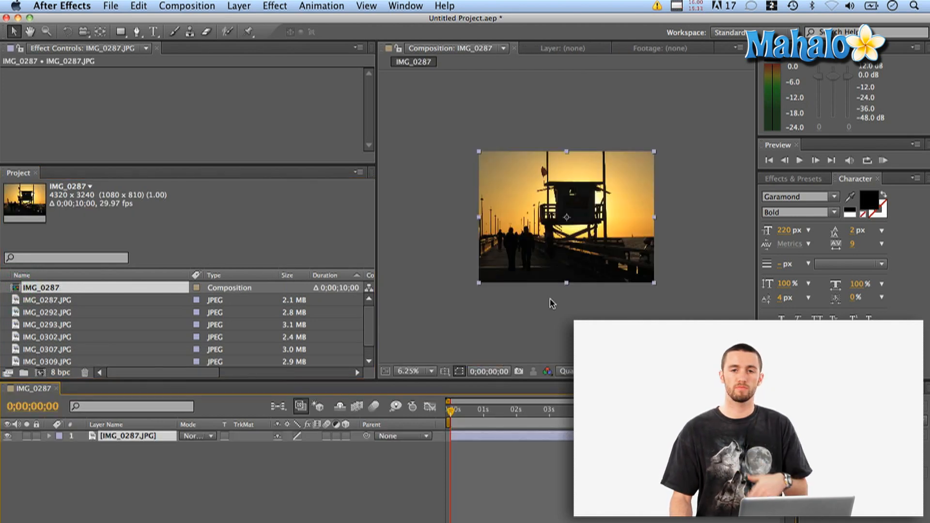
pyautogui.moveTo(78, 305)
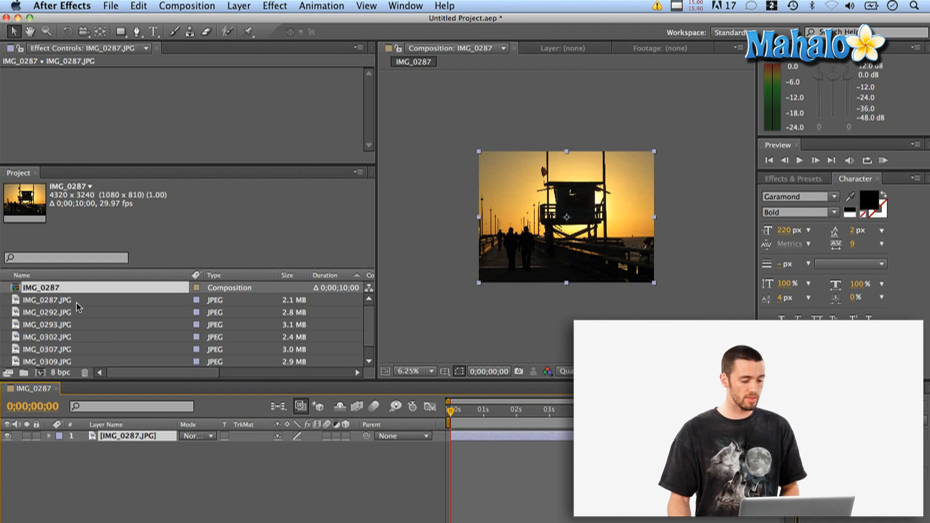
# - Add the remaining five photos as layers and extend them to the full composition length
pyautogui.click(48, 312)
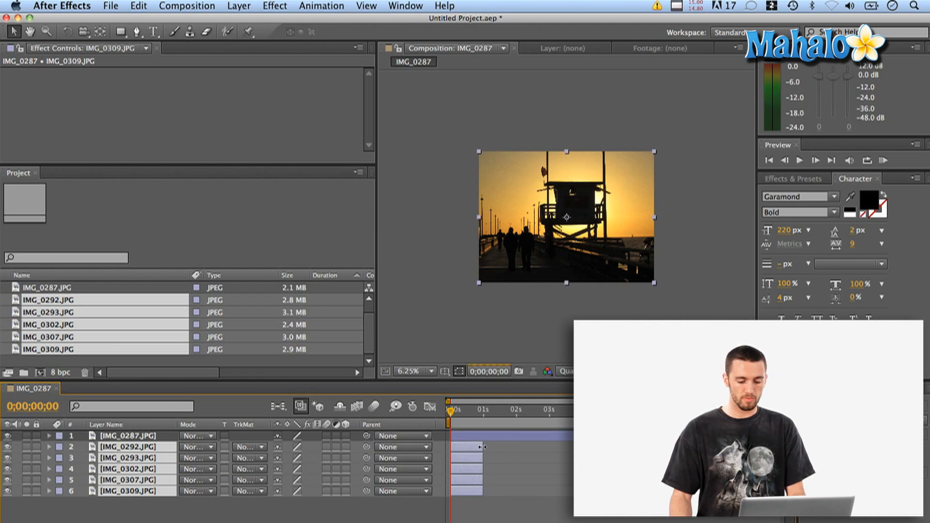
pyautogui.click(482, 446)
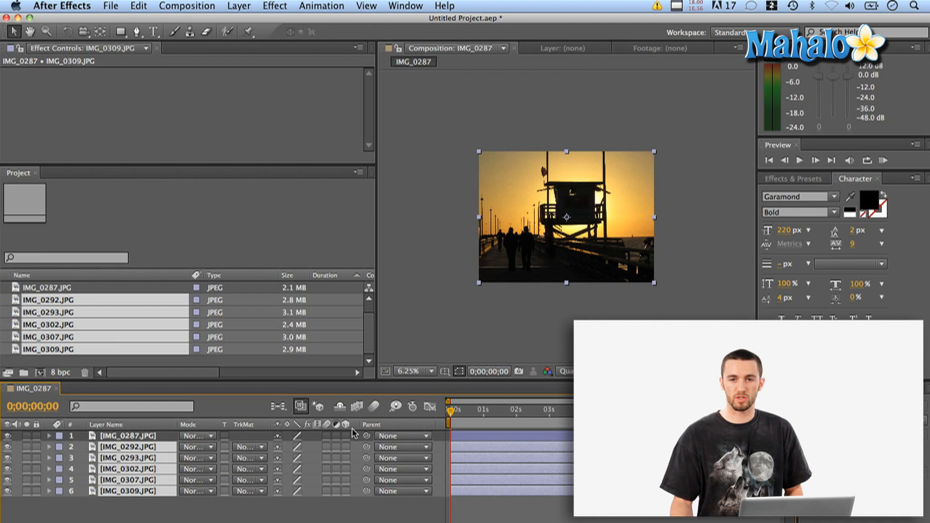
pyautogui.moveTo(504, 414)
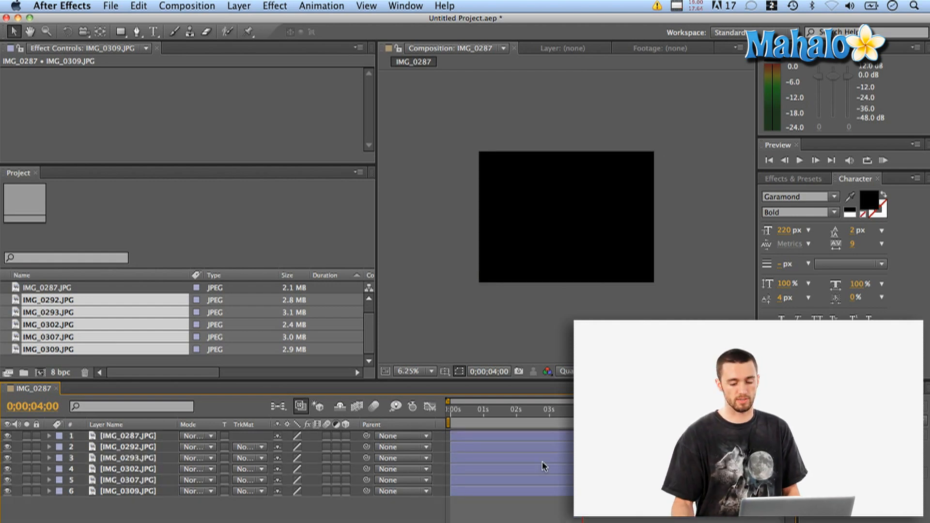
# - At 0:00, reveal the first photo's Position, Scale and Opacity and make the layer 3D
pyautogui.click(449, 426)
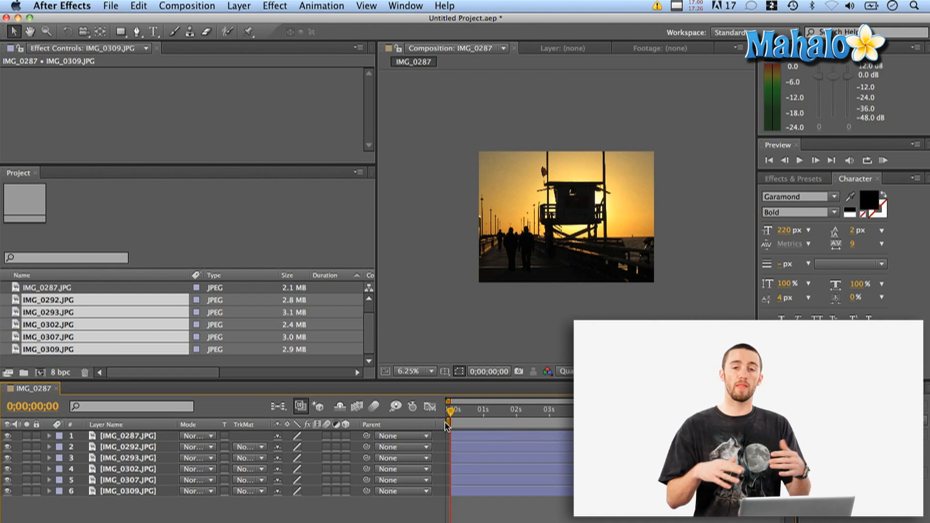
pyautogui.click(126, 435)
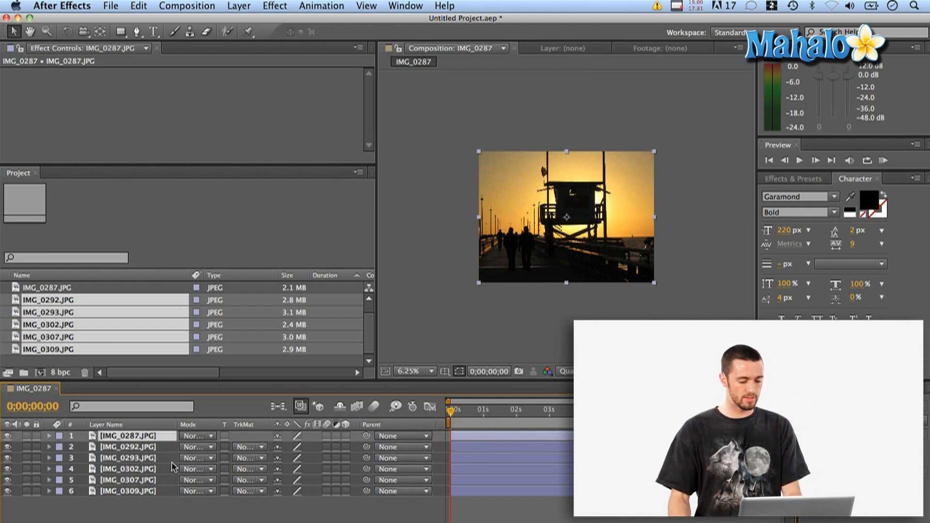
pyautogui.click(49, 435)
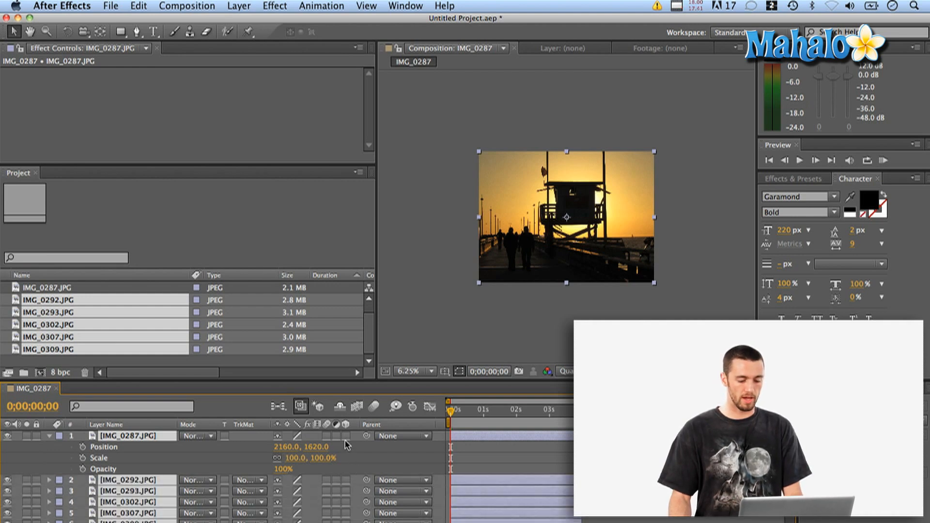
pyautogui.click(347, 435)
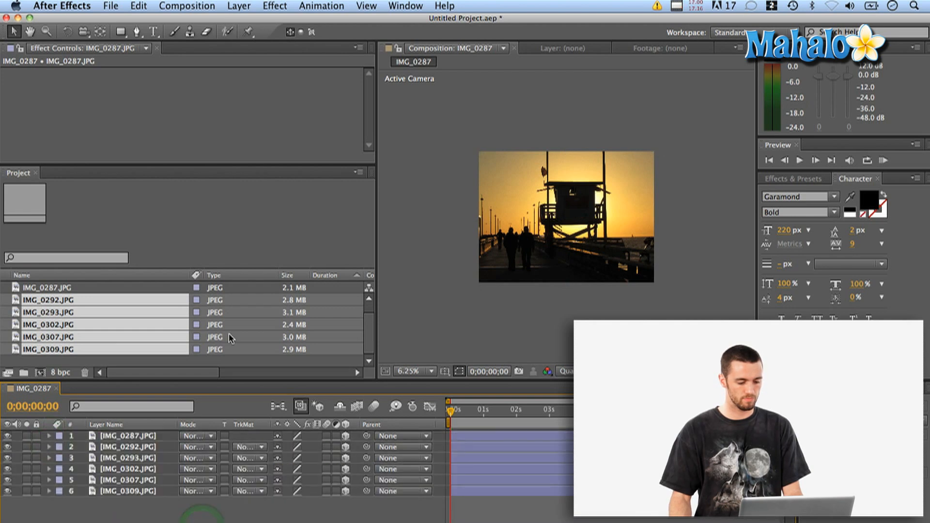
pyautogui.moveTo(286, 304)
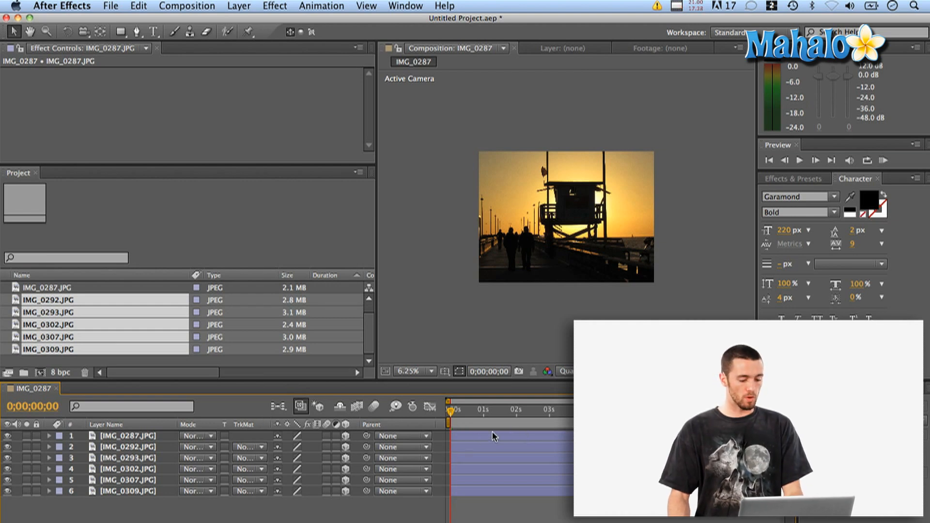
# - Keyframe the first photo's Opacity from 0% at 0s to 100% at one second
pyautogui.click(125, 434)
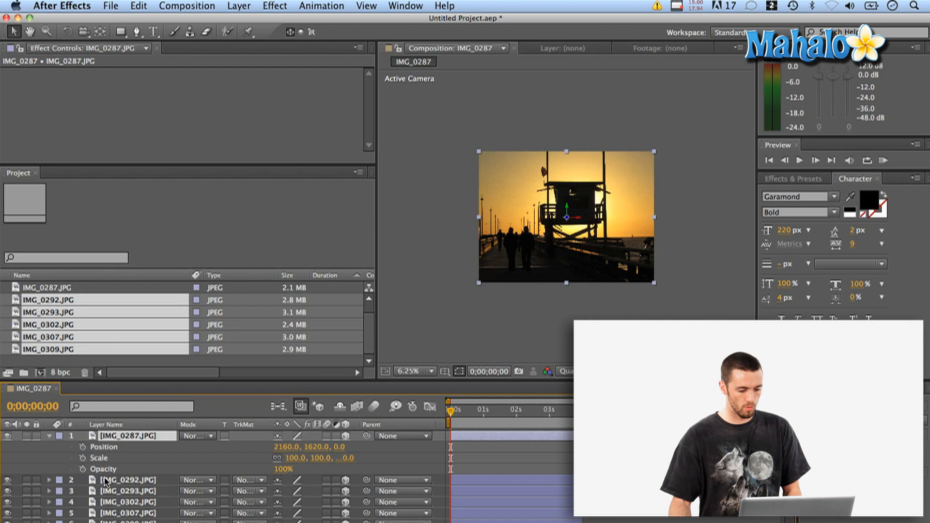
pyautogui.click(103, 469)
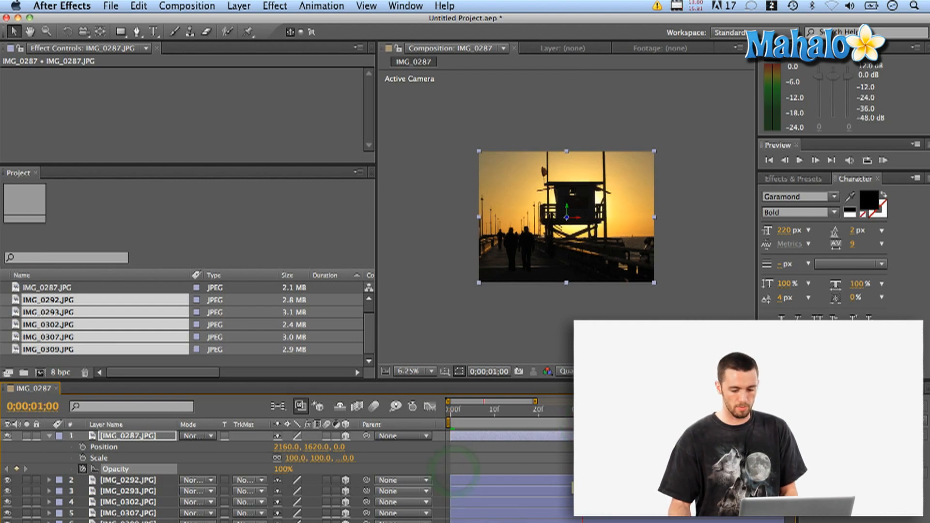
pyautogui.moveTo(446, 421)
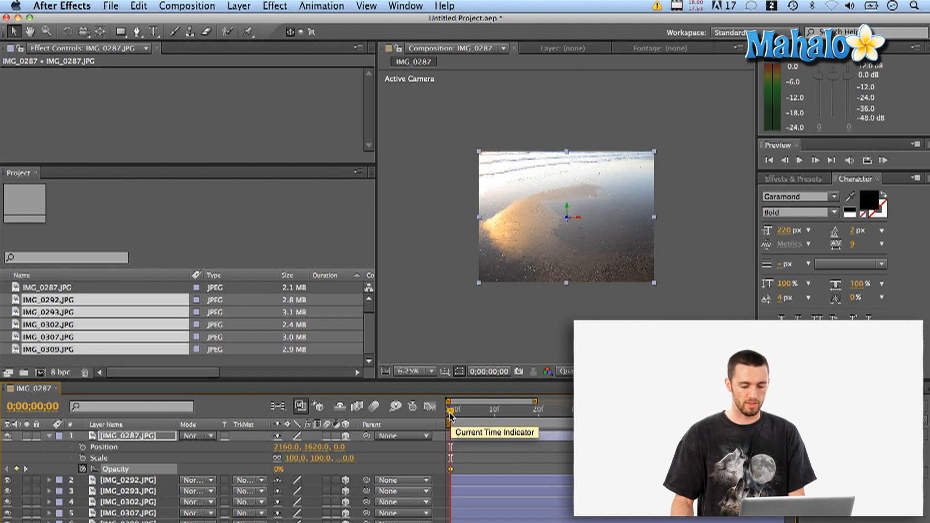
pyautogui.moveTo(547, 451)
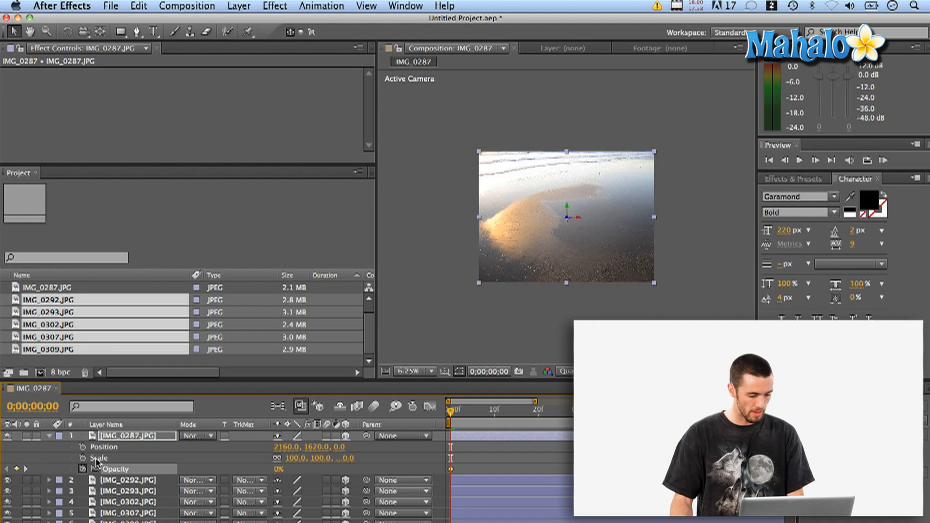
pyautogui.moveTo(450, 422)
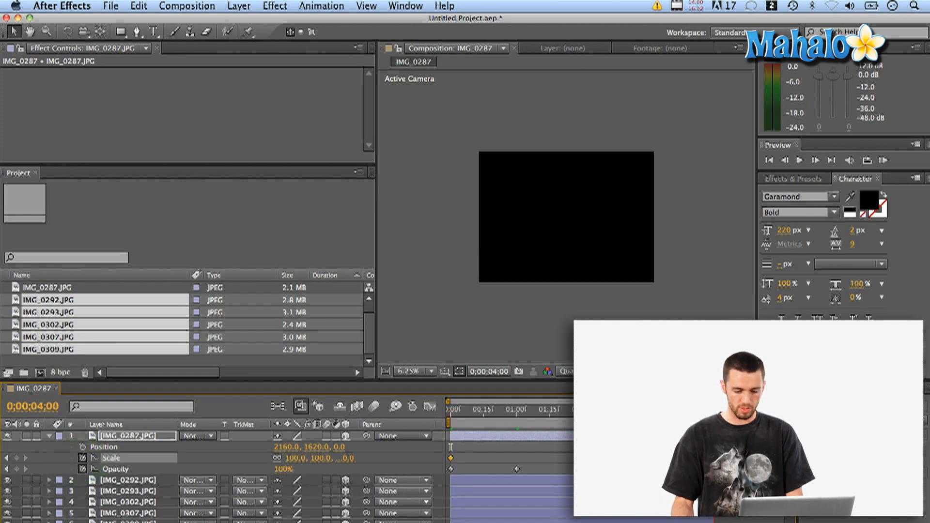
pyautogui.moveTo(463, 474)
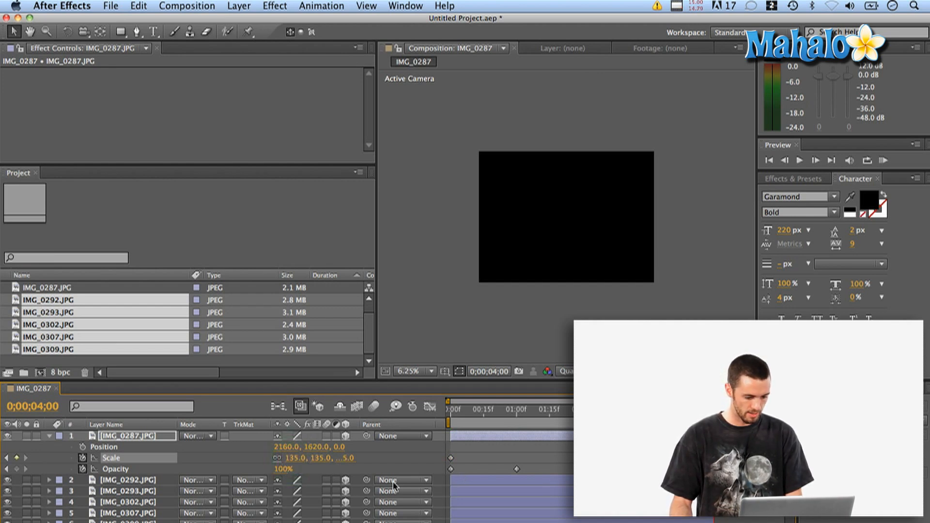
# - Keyframe Scale from 100% at 0s to 135% at 4s and scrub to check the push
pyautogui.click(495, 411)
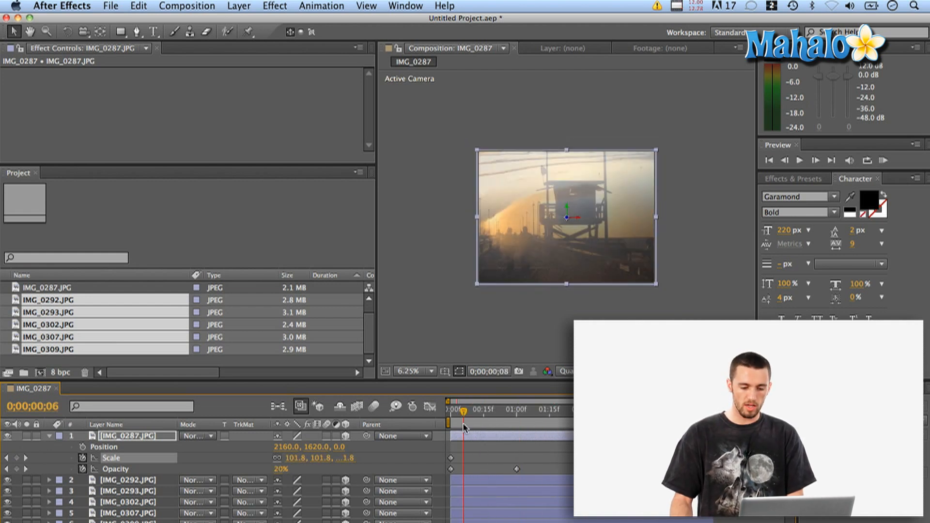
pyautogui.moveTo(463, 409); pyautogui.dragTo(453, 409)
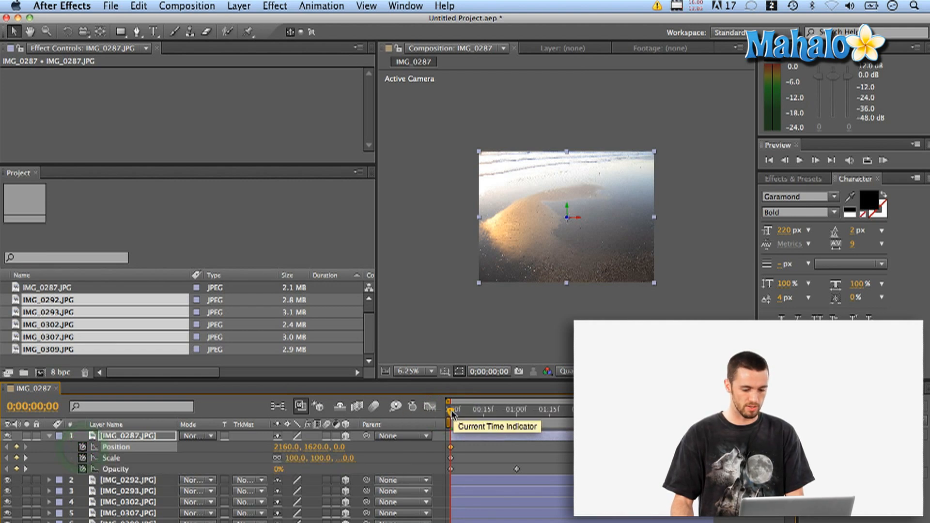
# - Animate the first photo's X position from 0s to a later time, then scrub to preview the sideways pan
pyautogui.moveTo(452, 408); pyautogui.dragTo(472, 409)
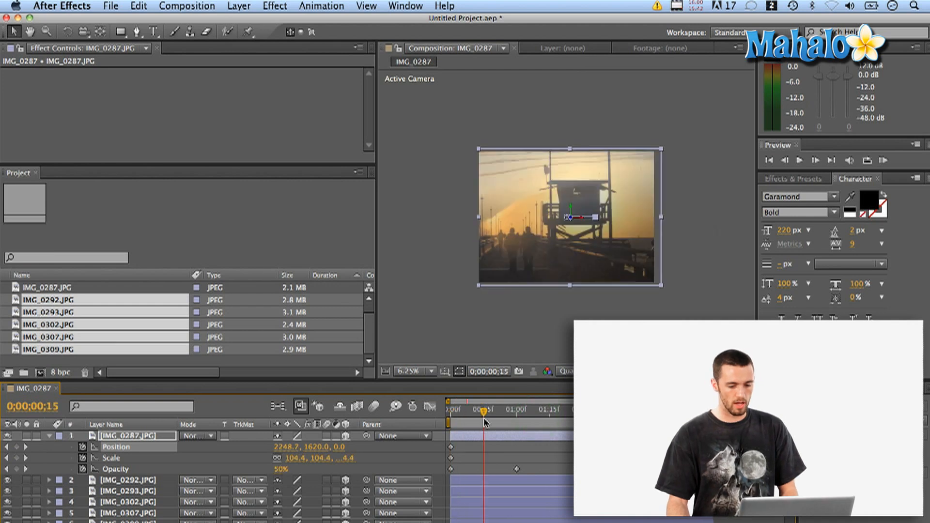
pyautogui.moveTo(485, 421); pyautogui.dragTo(544, 421)
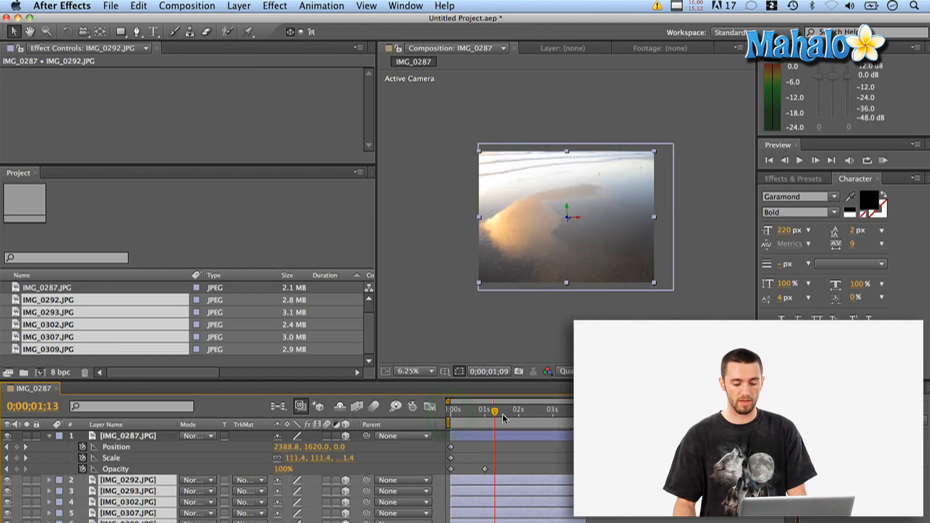
# - Scrub the timeline to preview the first photo's combined fade, zoom and pan
pyautogui.moveTo(494, 409); pyautogui.dragTo(514, 409)
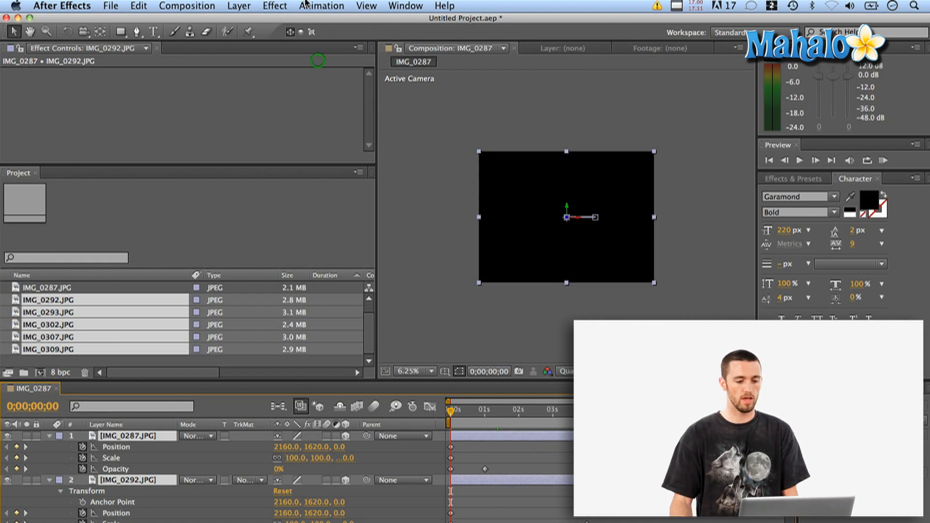
# - Sequence the photo layers with Overlap on and a Dissolve Front Layer transition
pyautogui.click(321, 6)
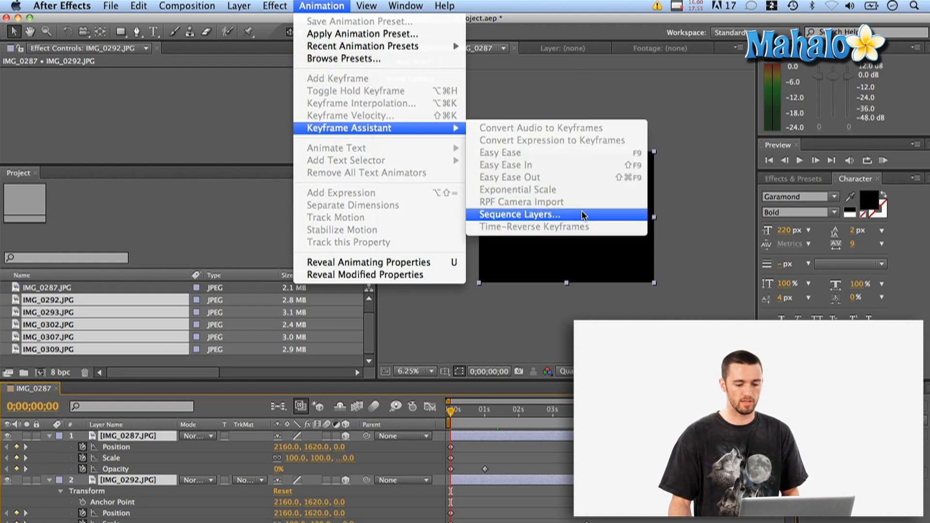
pyautogui.click(514, 215)
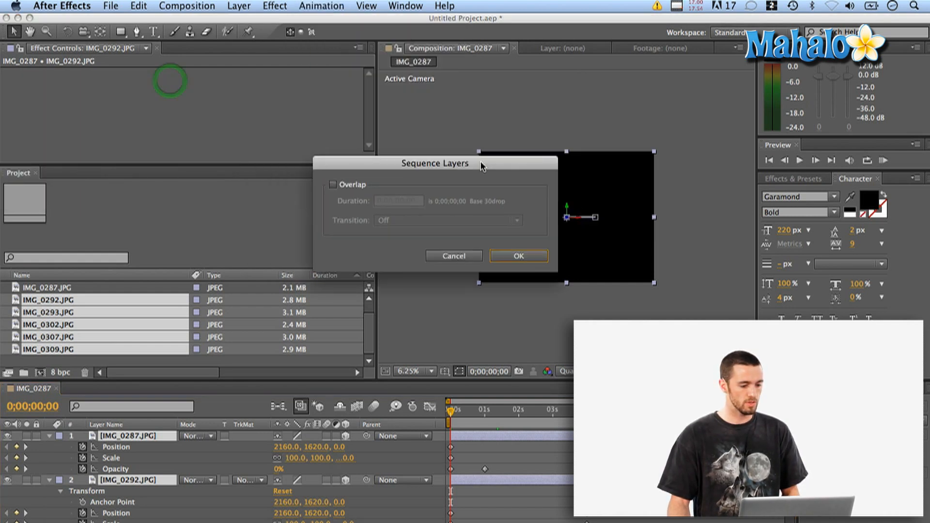
pyautogui.moveTo(435, 162); pyautogui.dragTo(460, 185)
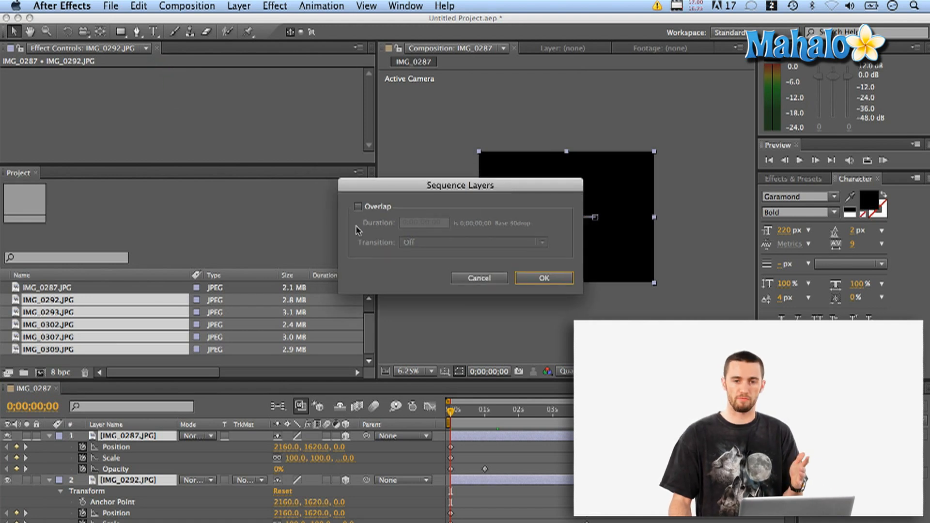
pyautogui.click(357, 206)
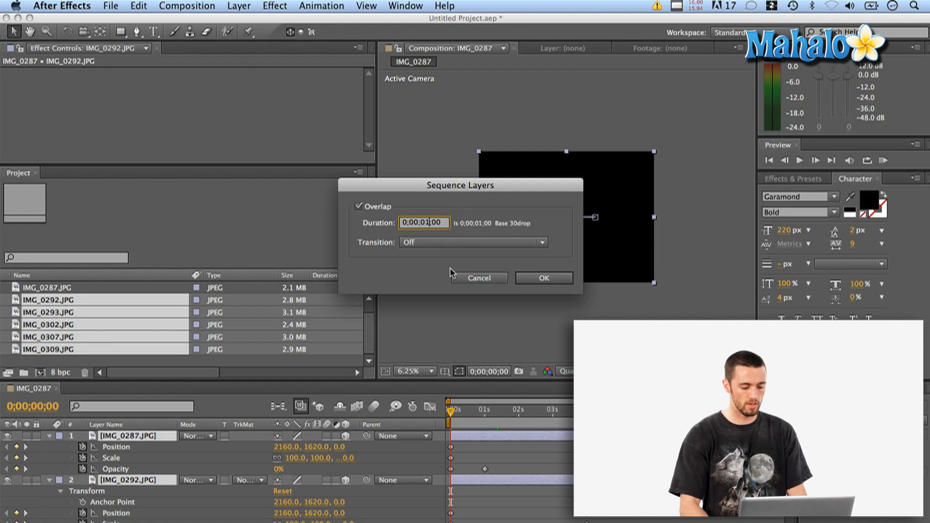
pyautogui.click(472, 242)
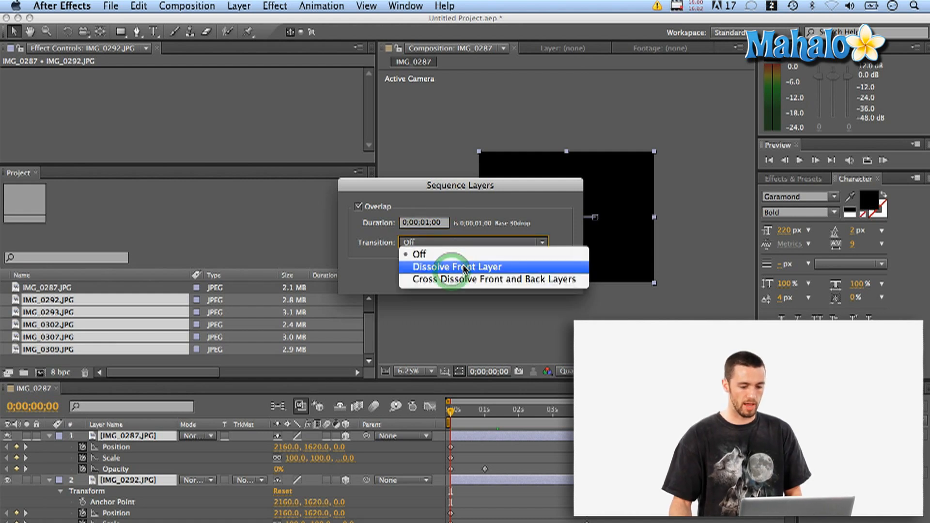
pyautogui.click(457, 266)
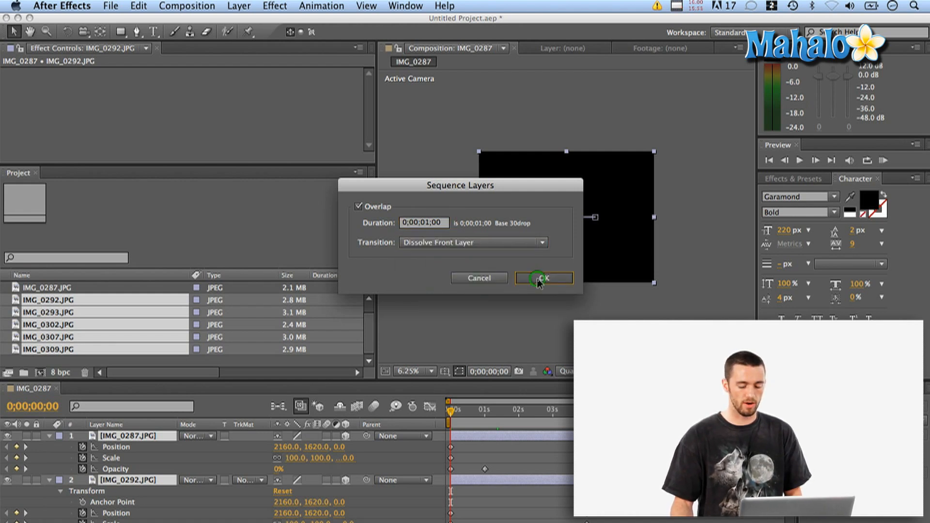
pyautogui.click(542, 278)
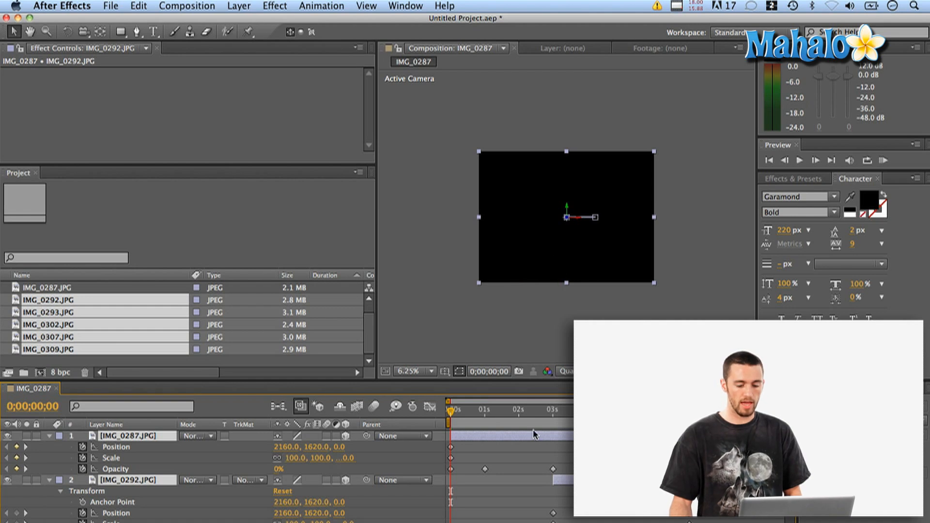
# - Scrub the timeline to watch the sequenced photos dissolve into one another
pyautogui.click(450, 409)
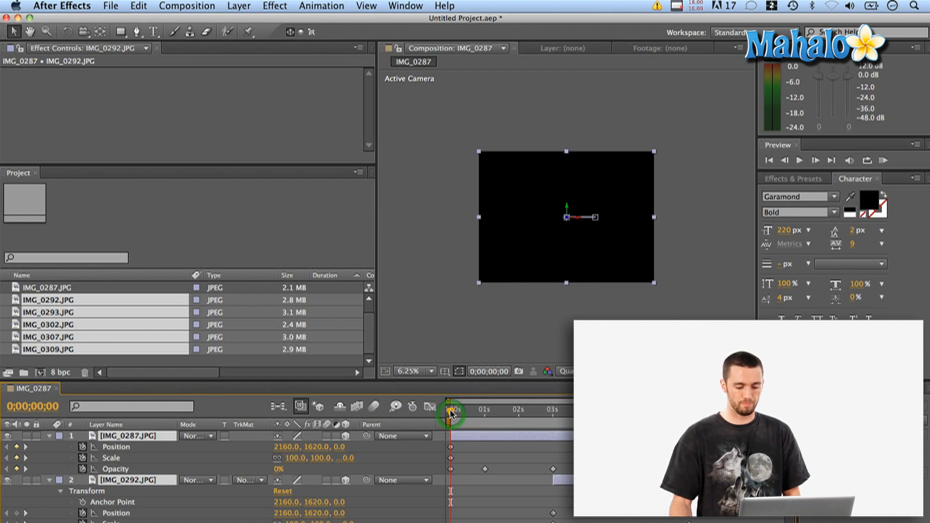
pyautogui.moveTo(449, 408); pyautogui.dragTo(477, 409)
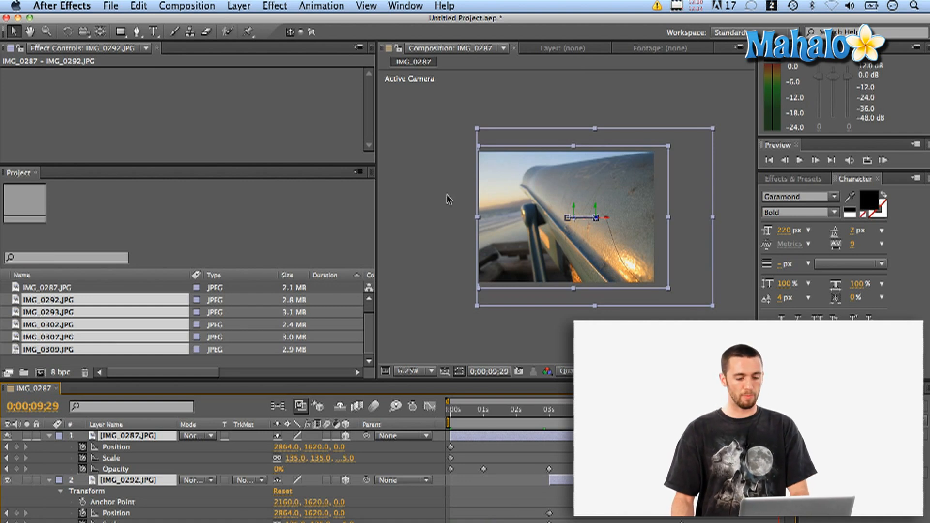
# - In Composition Settings, change the IMG_0287 composition's duration from 10 to 30 seconds
pyautogui.click(186, 6)
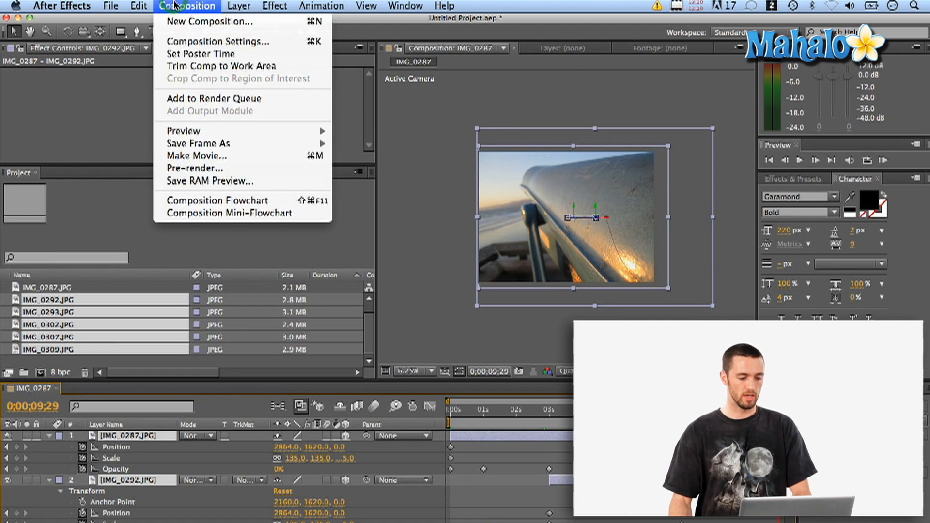
pyautogui.click(218, 41)
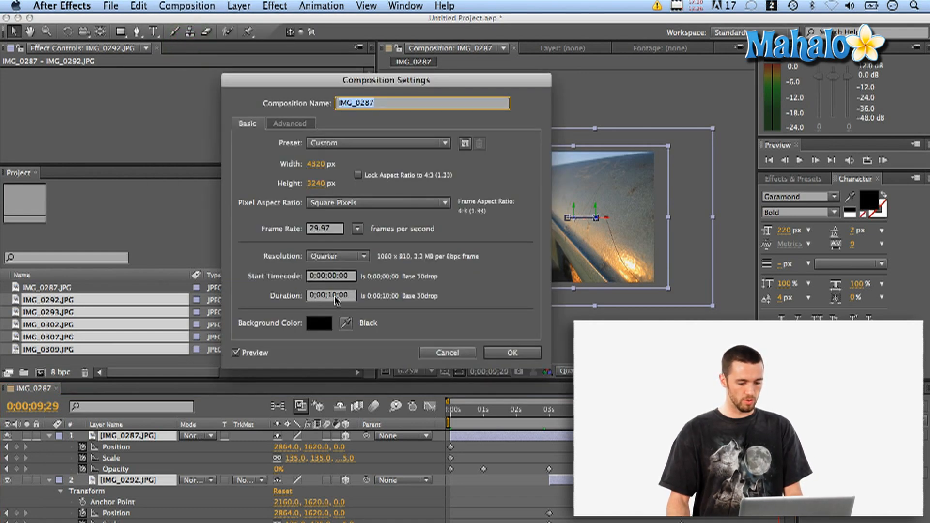
pyautogui.click(331, 295)
pyautogui.write('3')
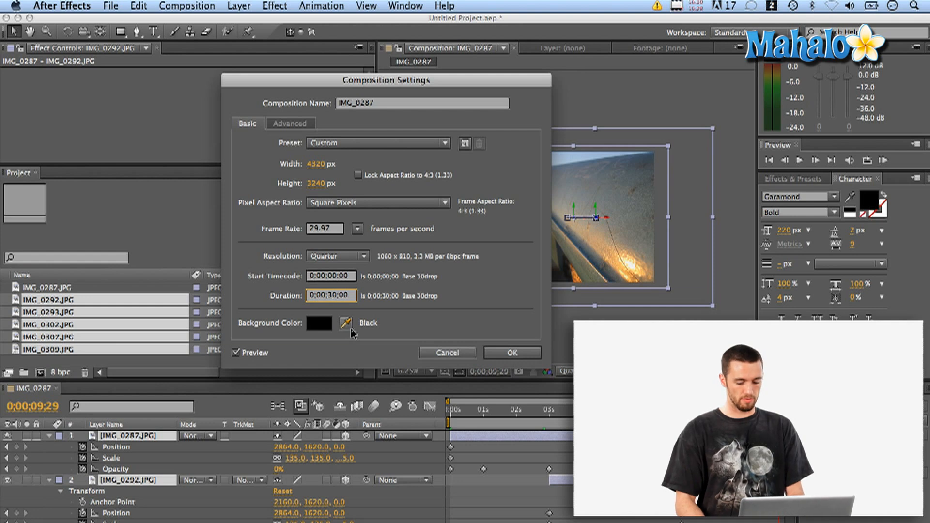
pyautogui.click(512, 352)
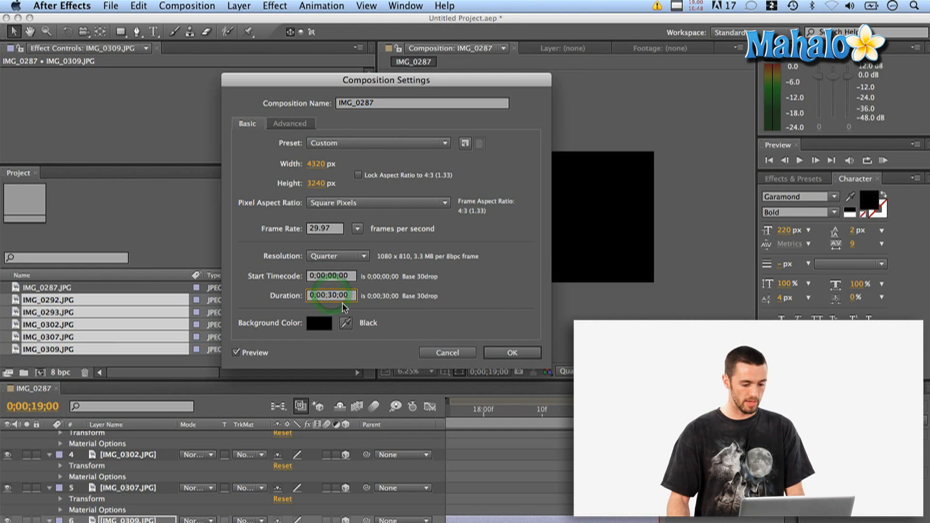
# - Set the composition duration to 0;00;19;00, confirm, and scrub through the finished slideshow
pyautogui.write('0;00;19;00')
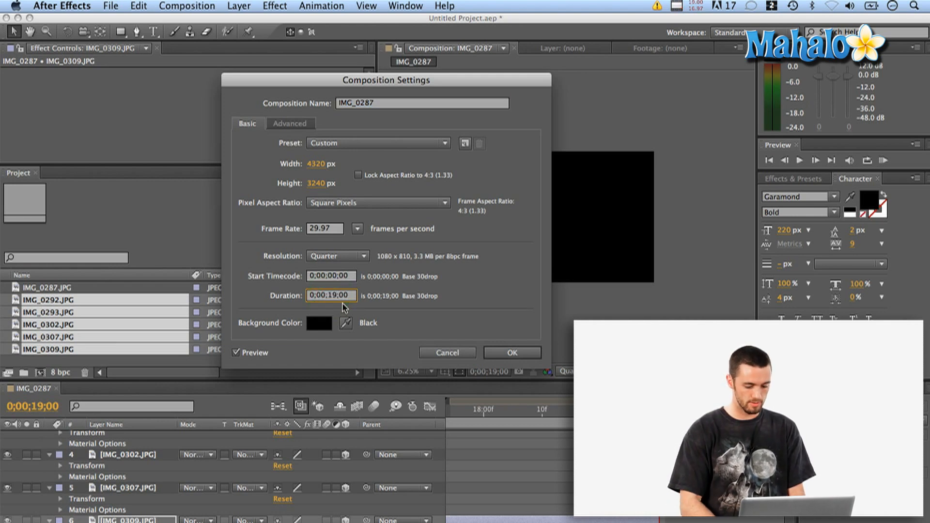
pyautogui.click(512, 352)
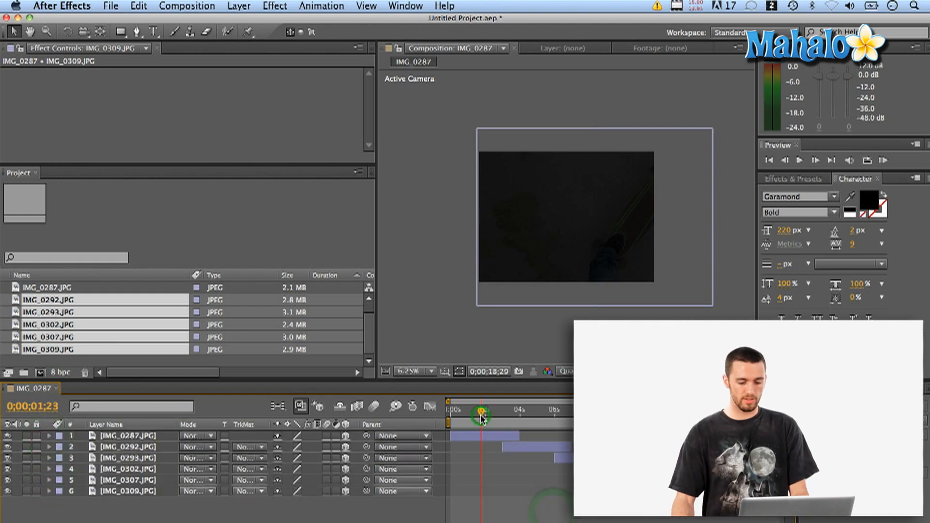
pyautogui.moveTo(482, 409); pyautogui.dragTo(510, 424)
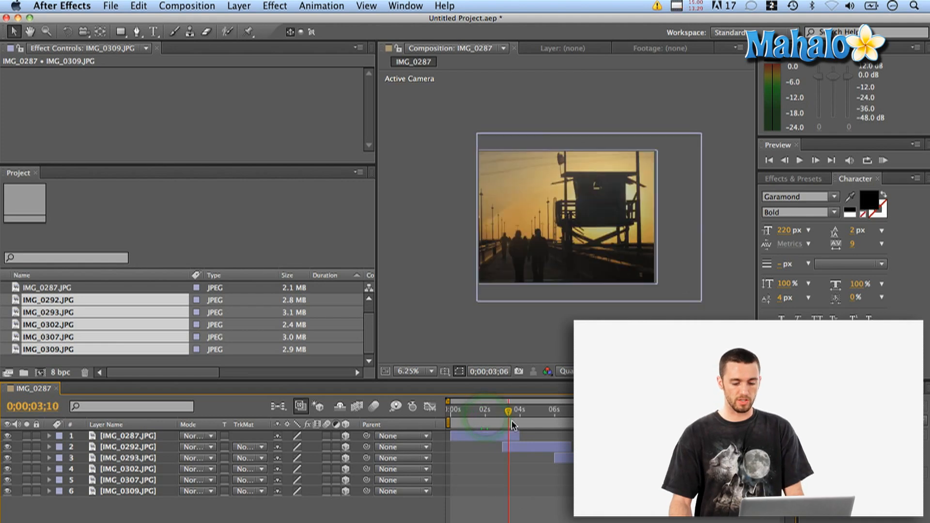